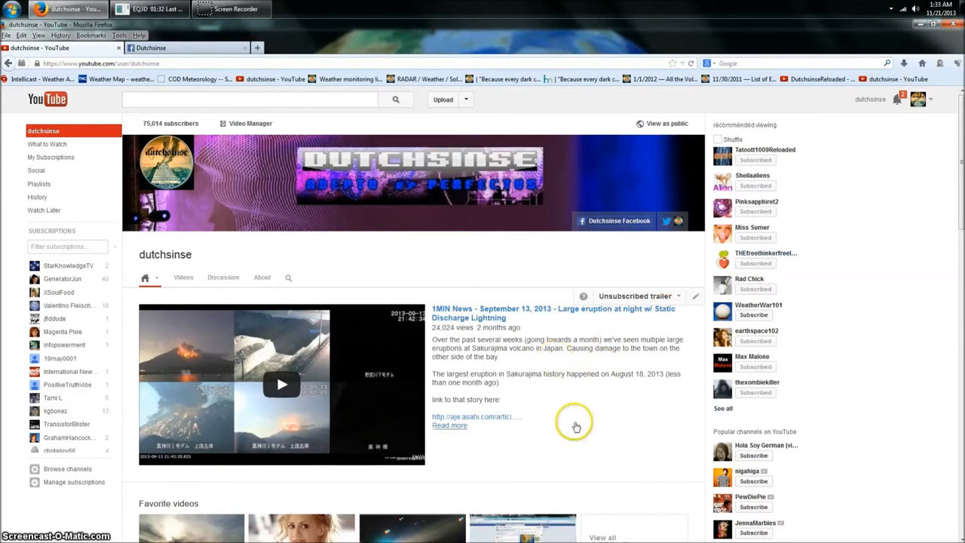
mouse_move(424, 263)
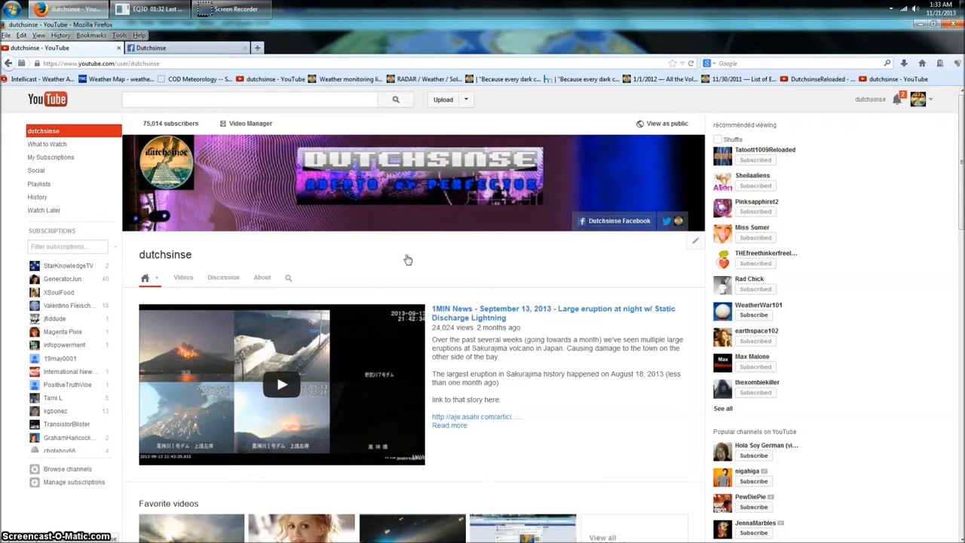
Scroll through the dutchsinse channel page with its featured eruption video
scroll(down, 3)
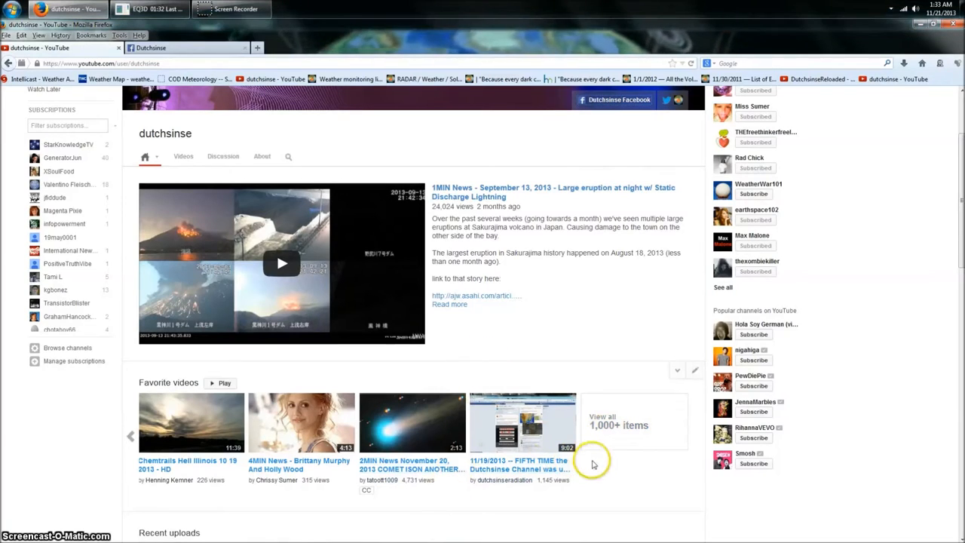
mouse_move(553, 375)
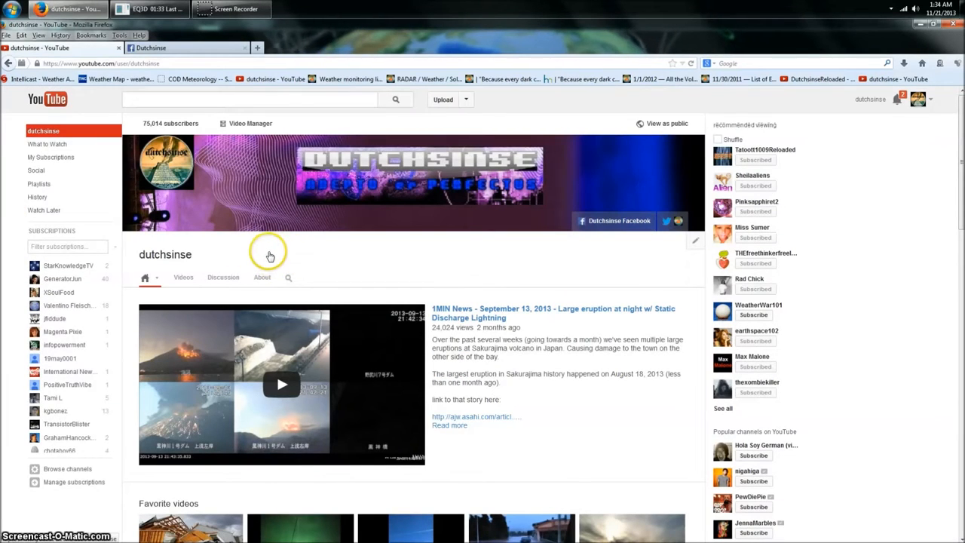
mouse_move(434, 258)
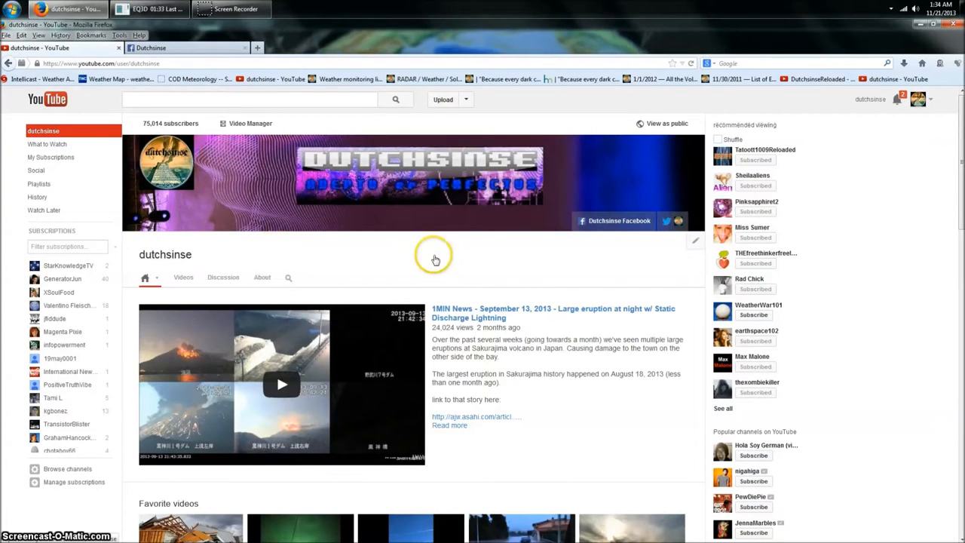
scroll(down, 3)
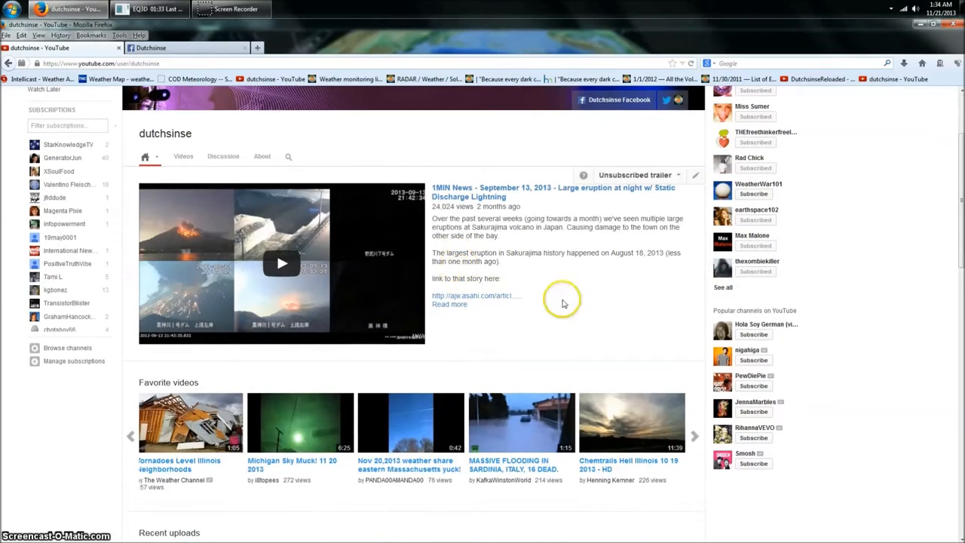
mouse_move(482, 297)
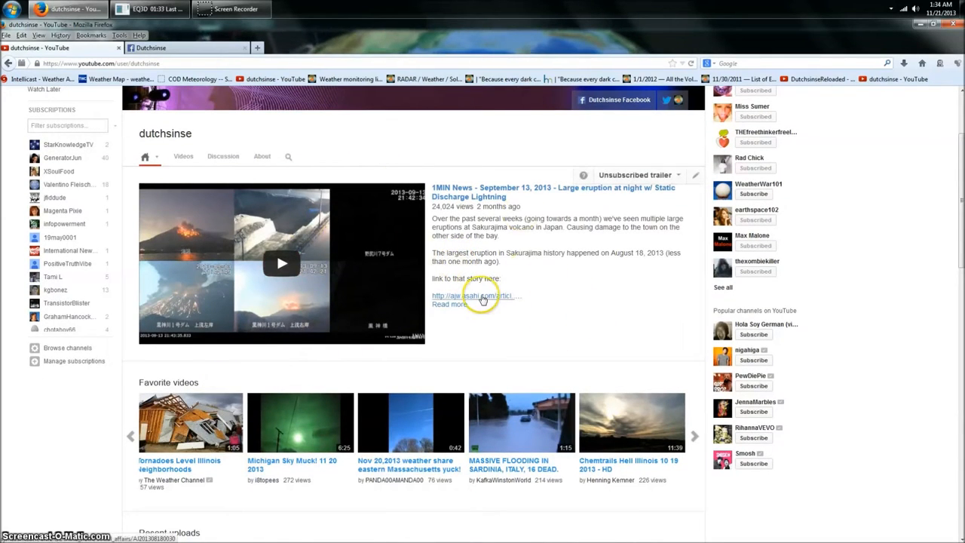
mouse_move(532, 299)
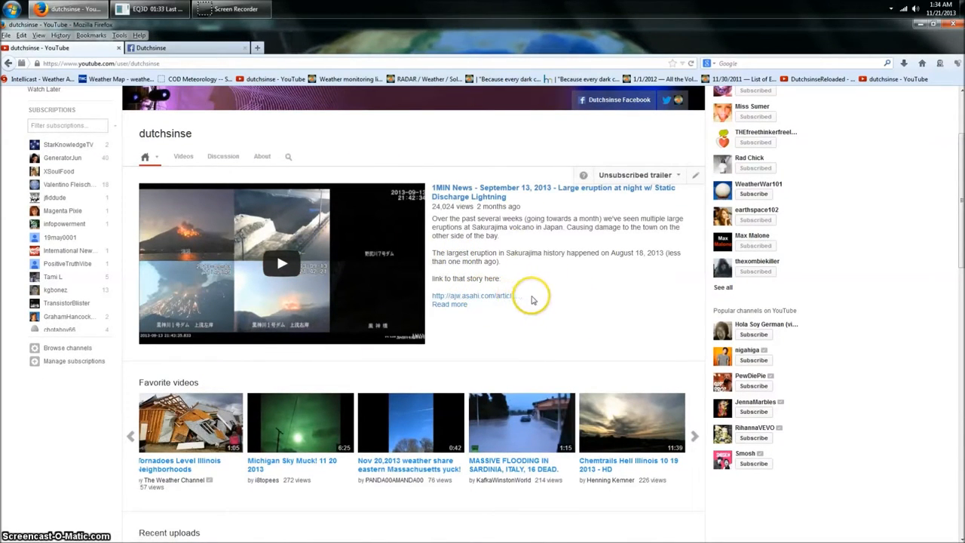
mouse_move(590, 300)
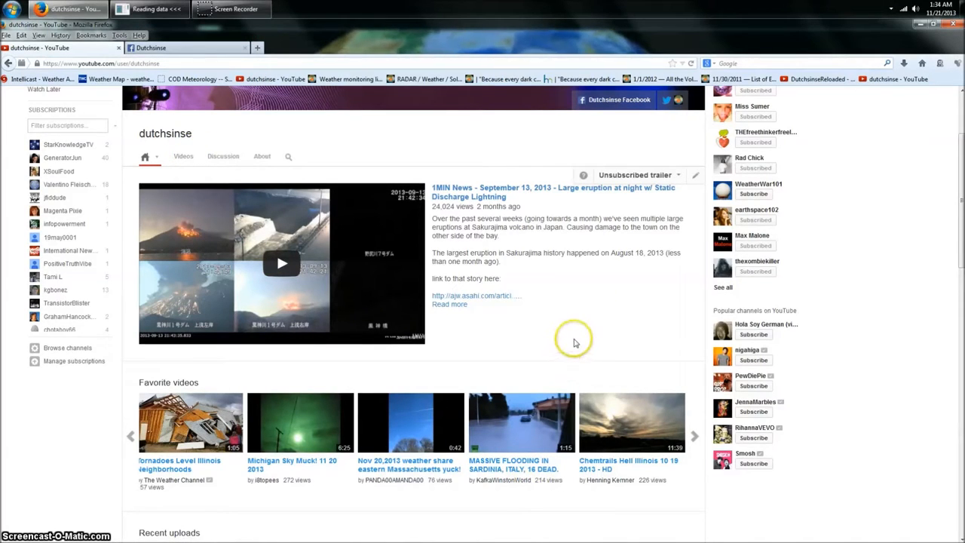
mouse_move(582, 334)
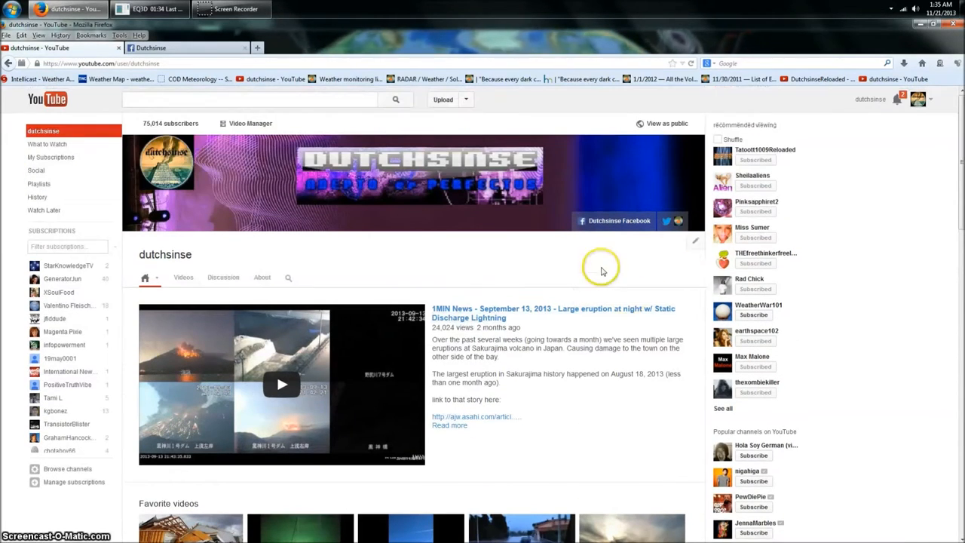
scroll(down, 3)
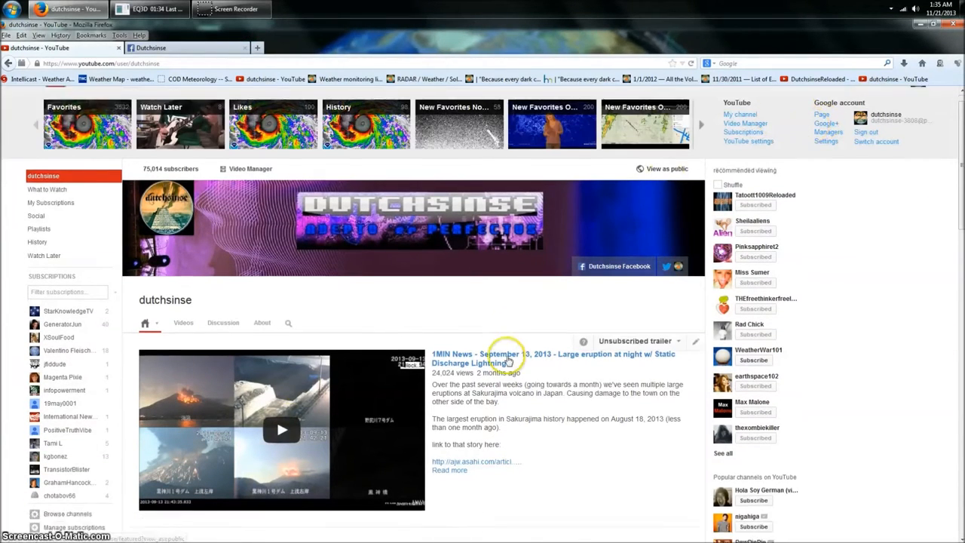
Open the November 19, 2013 quake video from Recent uploads and comment 'hi' beneath it
scroll(down, 3)
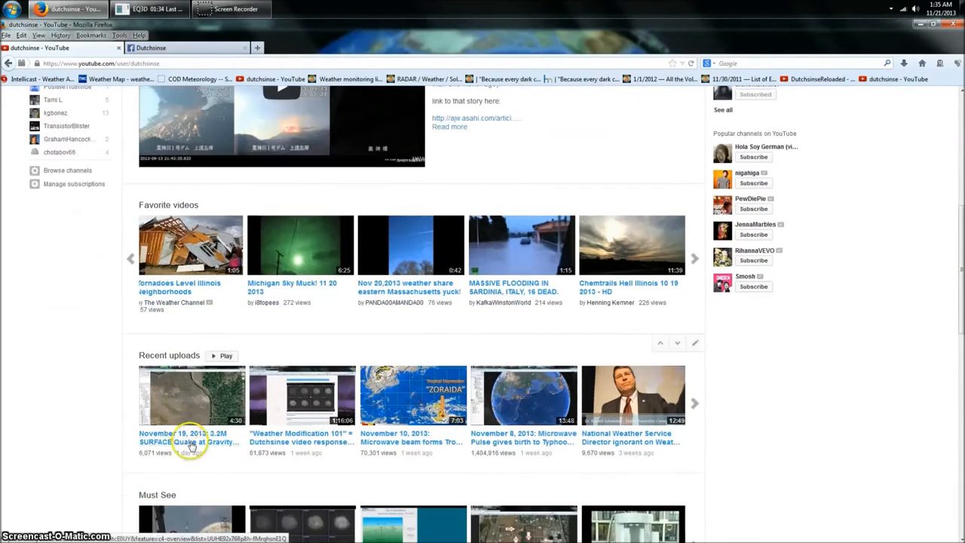
click(183, 437)
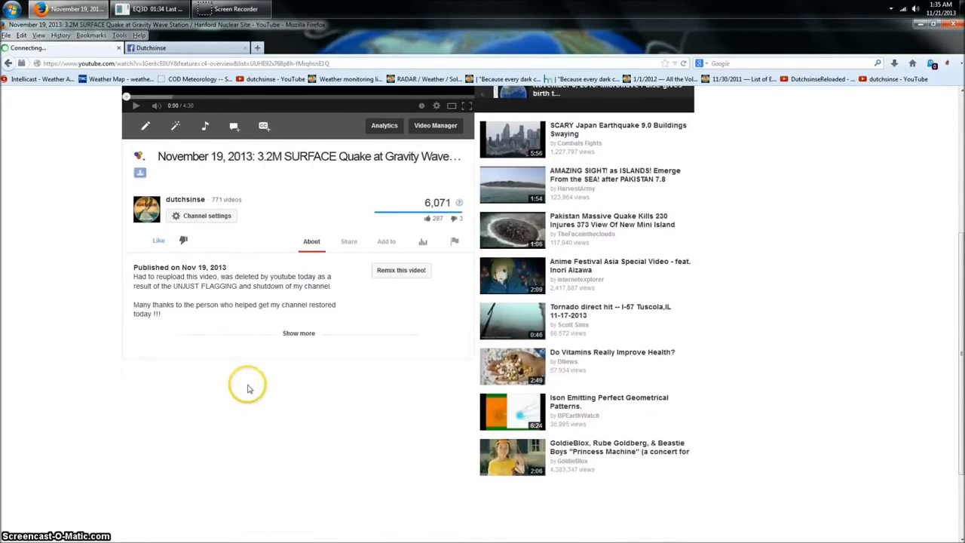
scroll(down, 3)
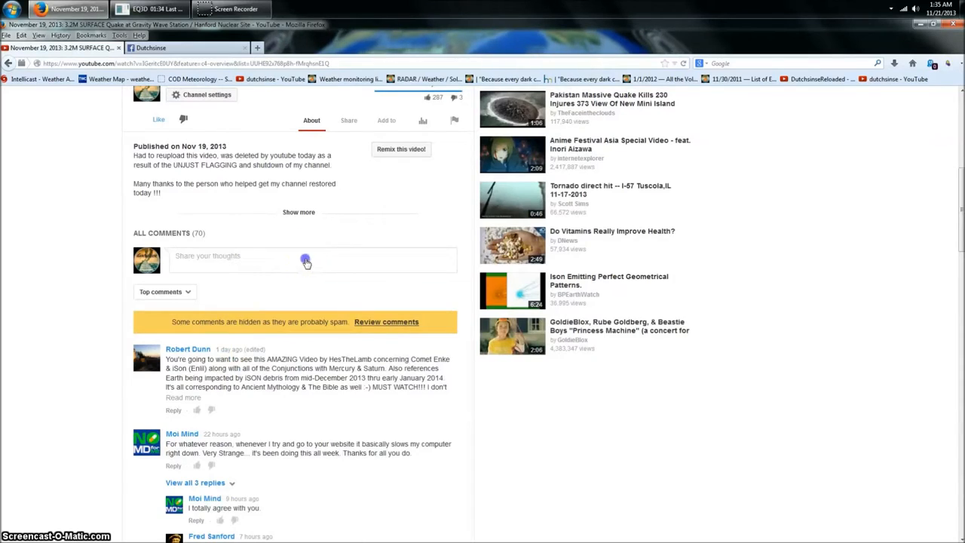
click(306, 261)
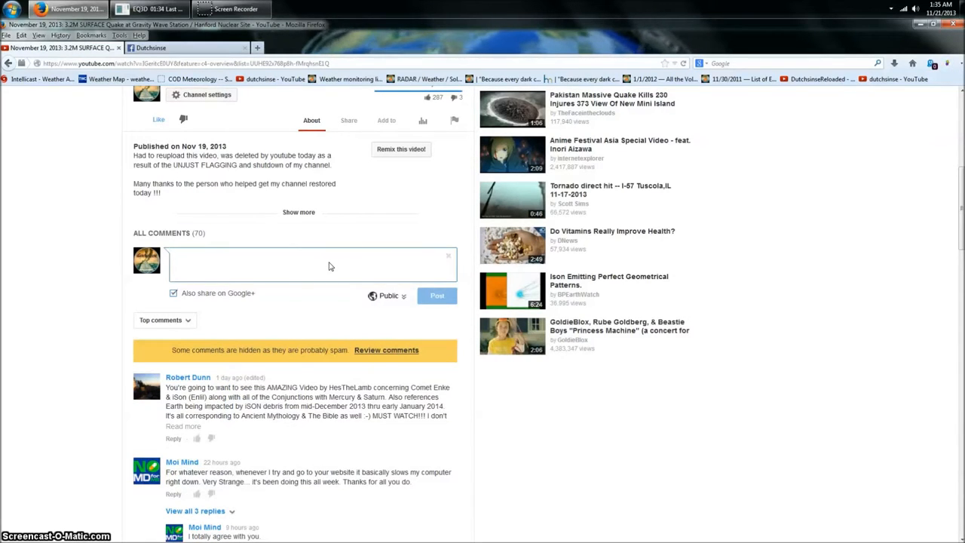
text(hi)
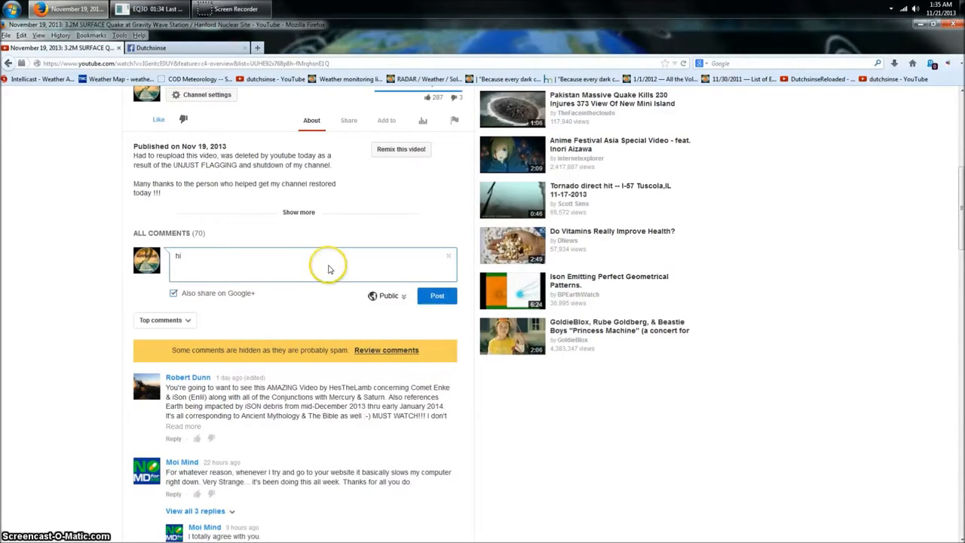
click(437, 295)
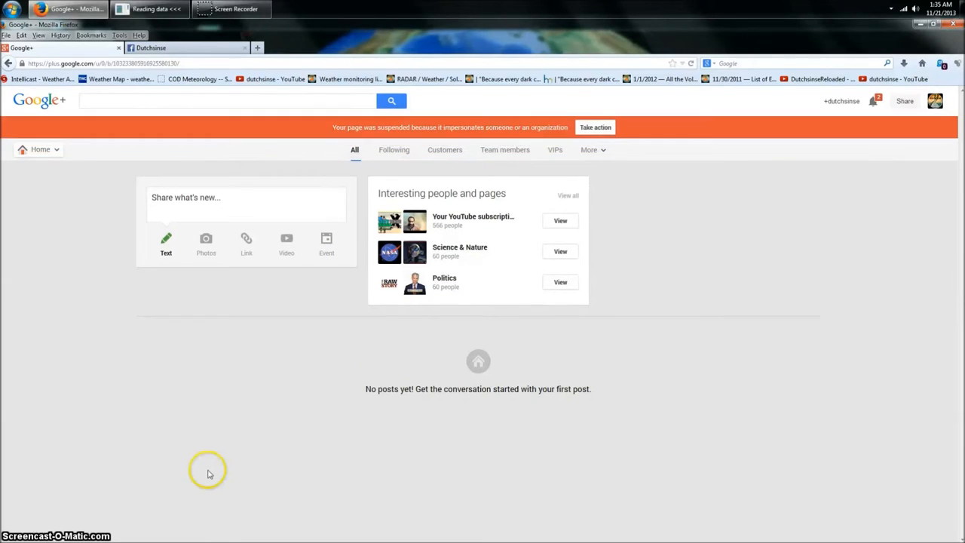
mouse_move(396, 138)
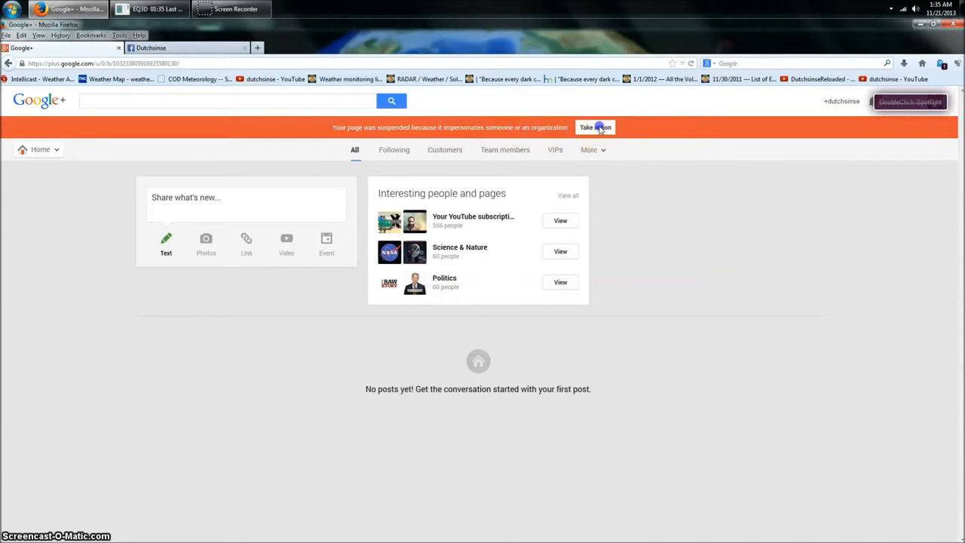
Start the reinstatement appeal via Take action on the orange impersonation suspension banner
click(595, 126)
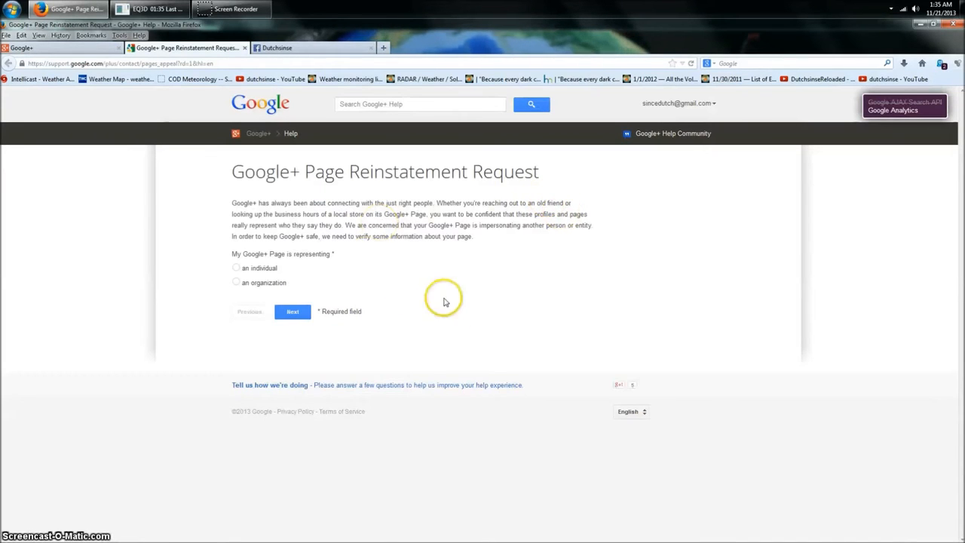
mouse_move(241, 209)
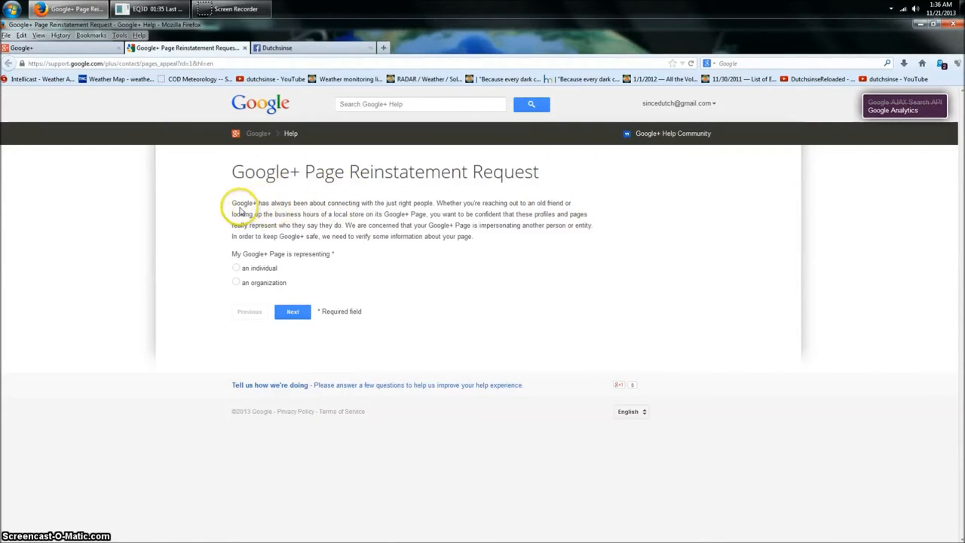
mouse_move(248, 202)
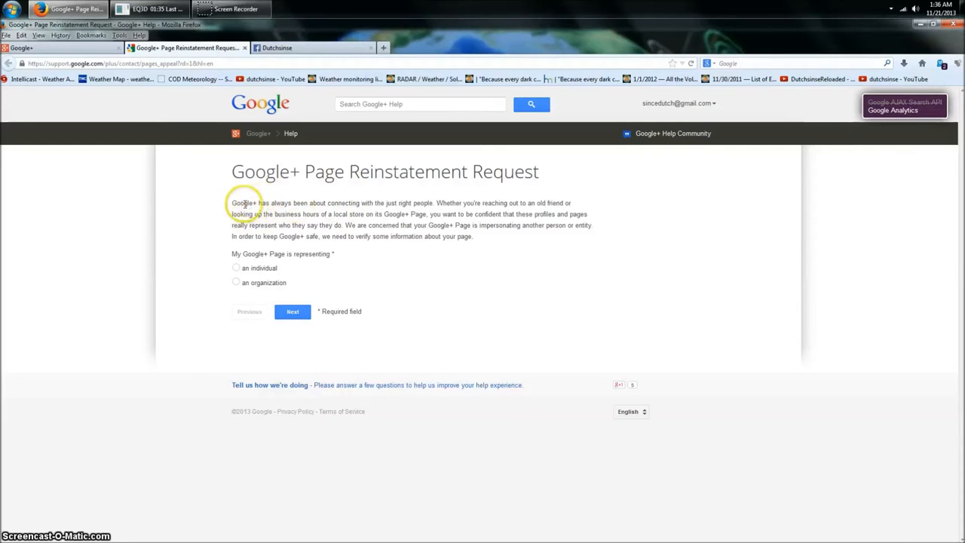
mouse_move(263, 246)
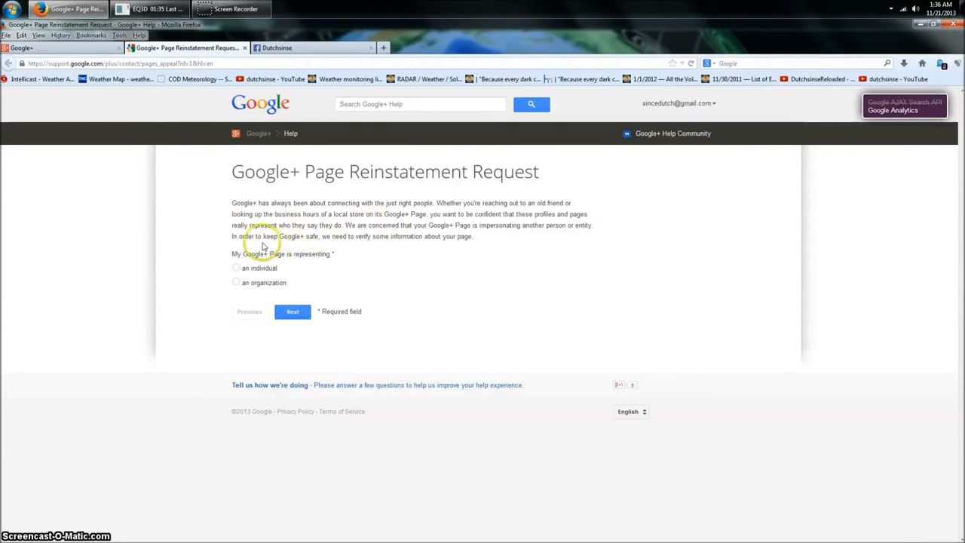
Mark the page as representing 'an individual' and continue to the details form
click(236, 268)
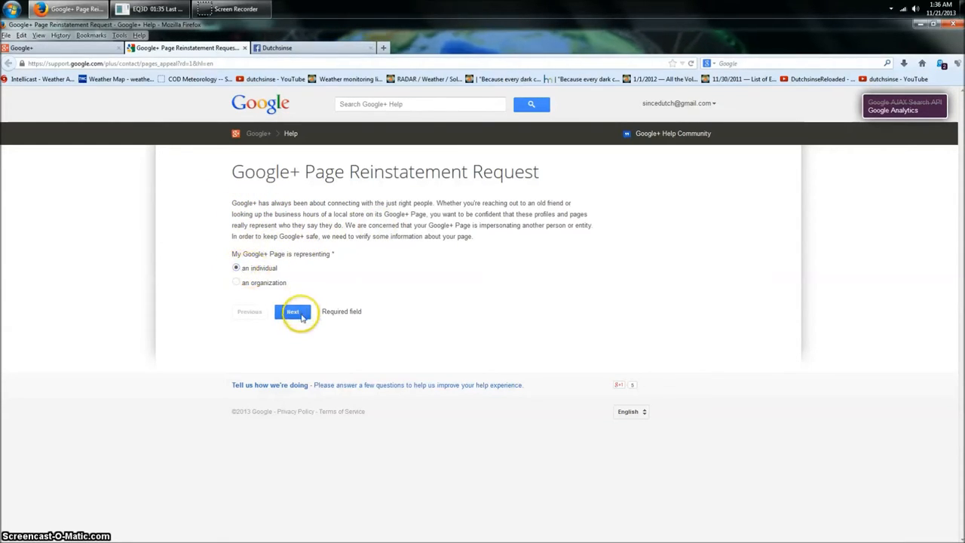
click(293, 311)
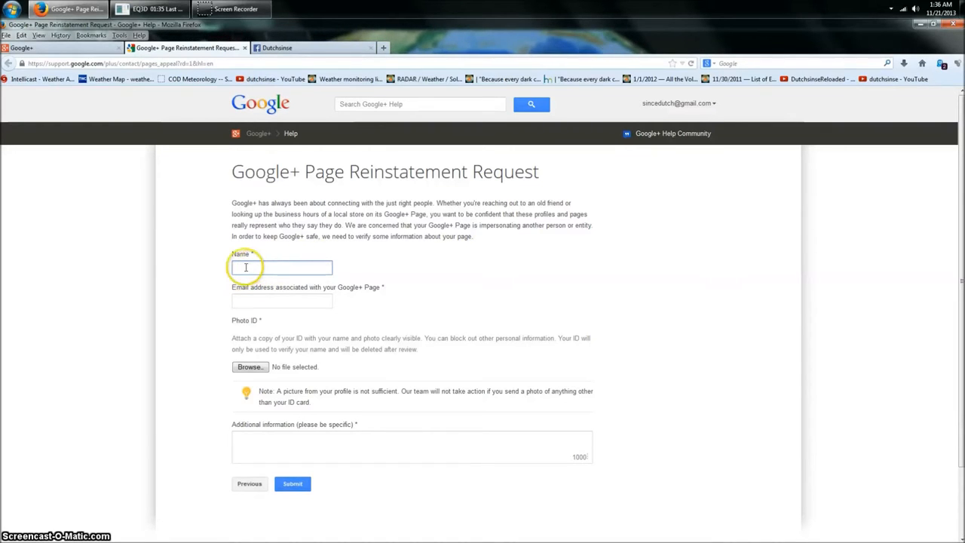
mouse_move(347, 261)
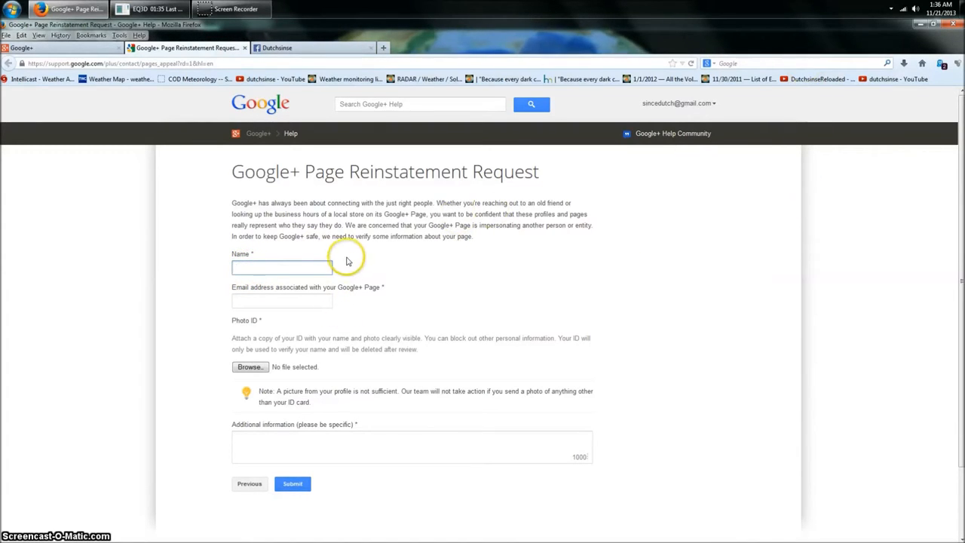
click(281, 268)
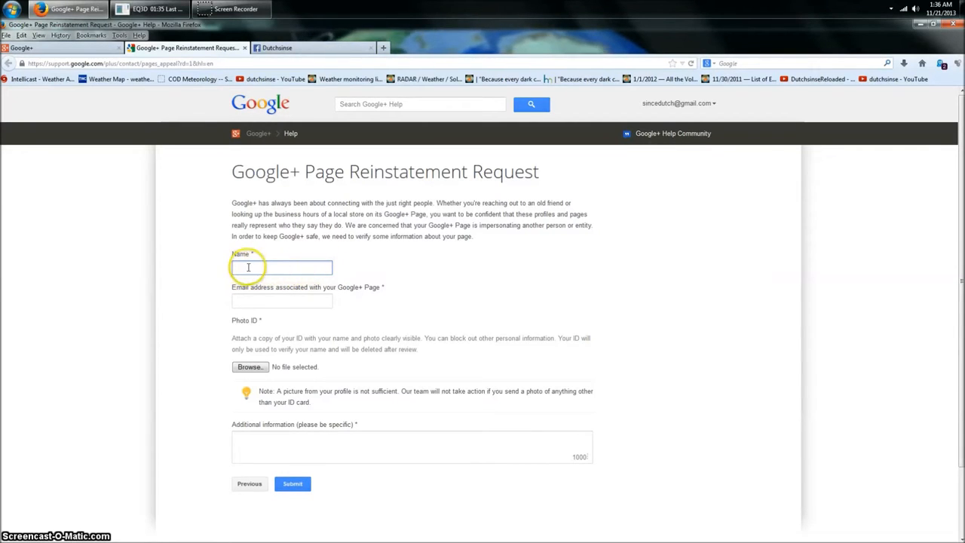
mouse_move(312, 290)
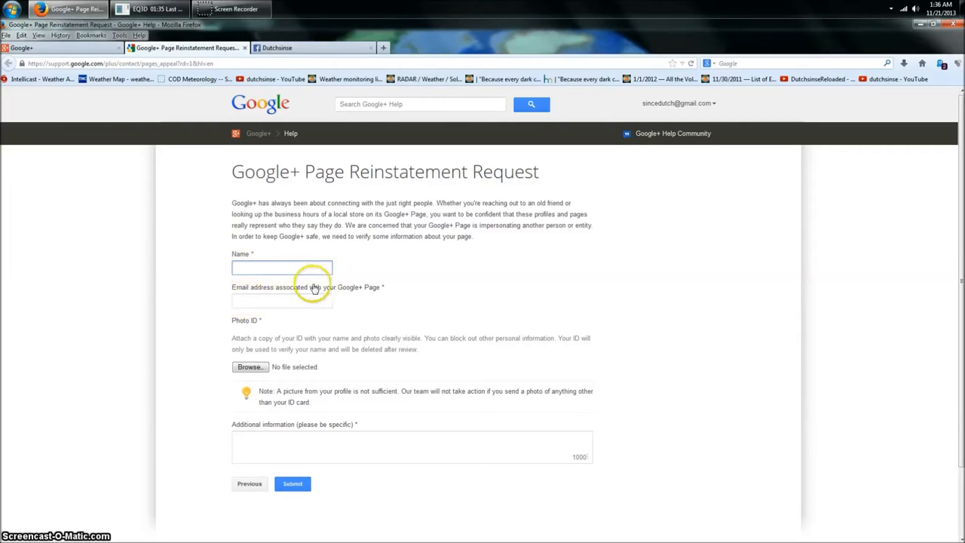
mouse_move(383, 288)
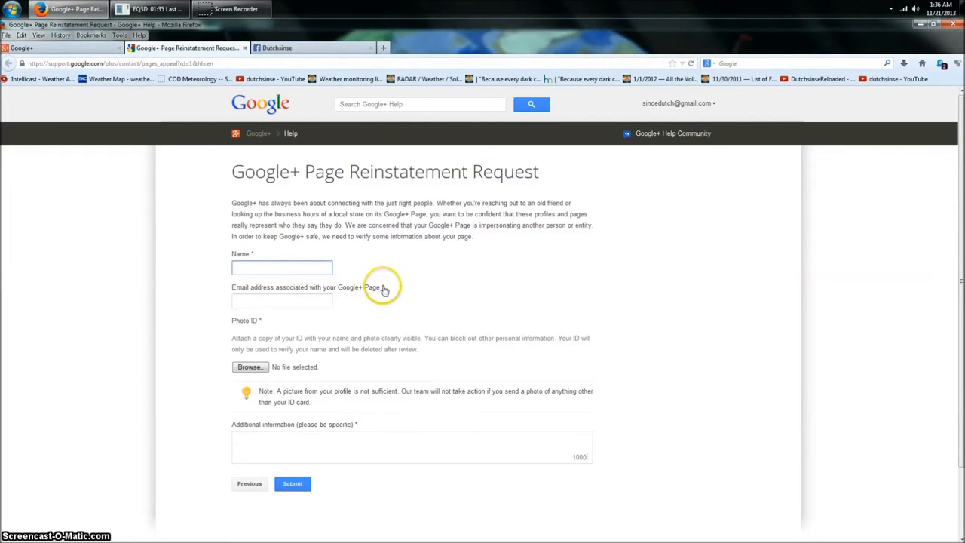
click(281, 267)
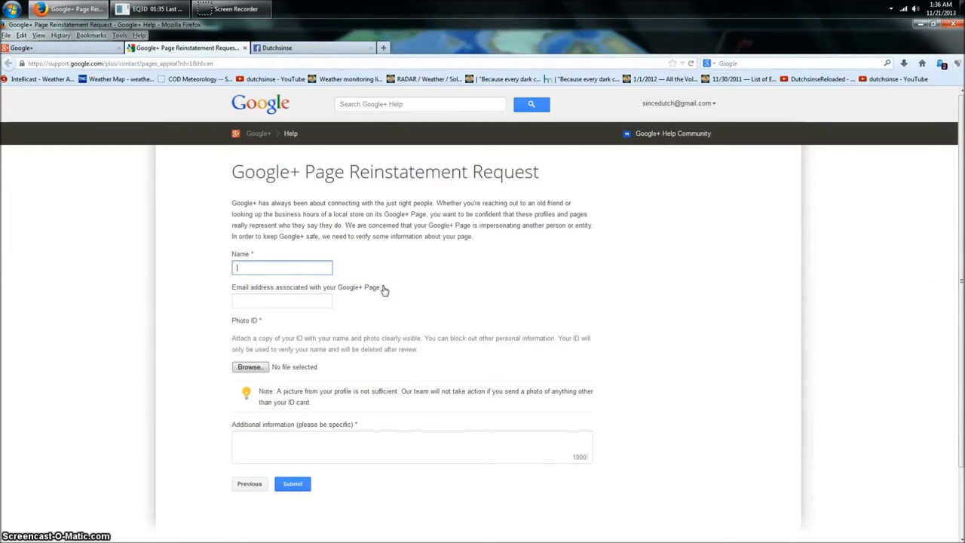
mouse_move(477, 262)
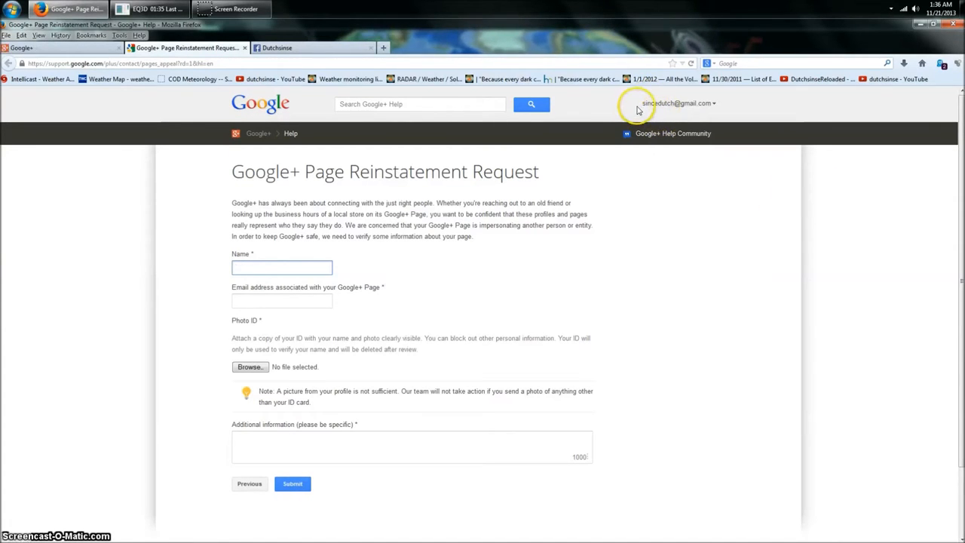
mouse_move(743, 111)
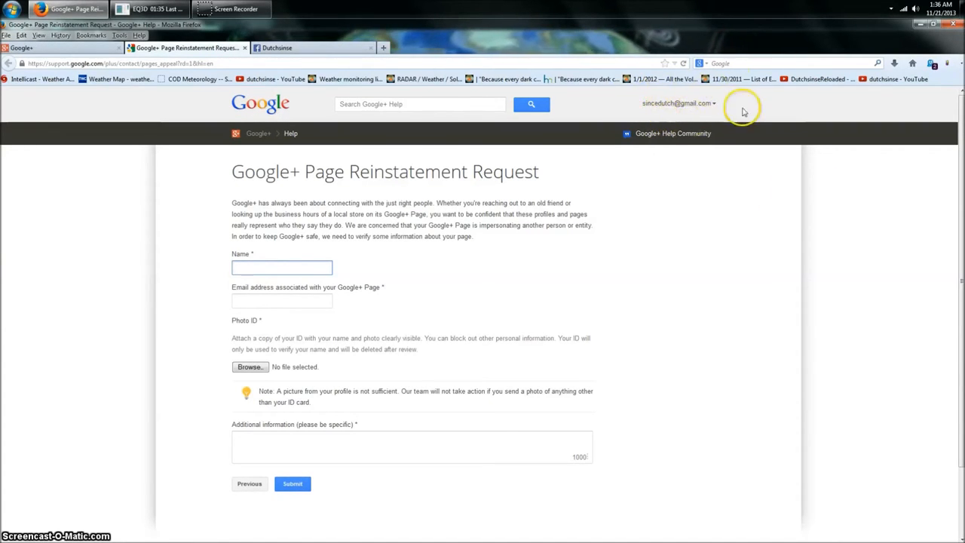
mouse_move(729, 166)
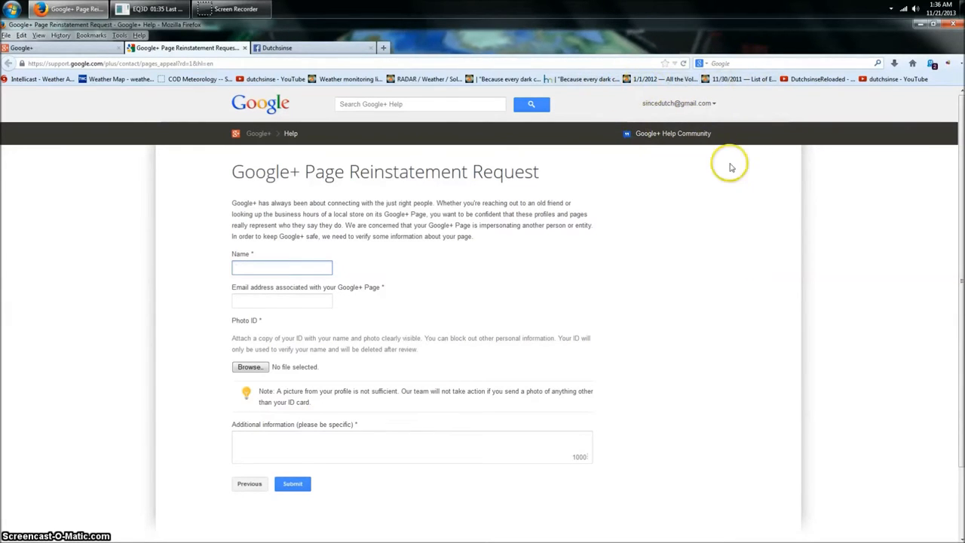
click(282, 267)
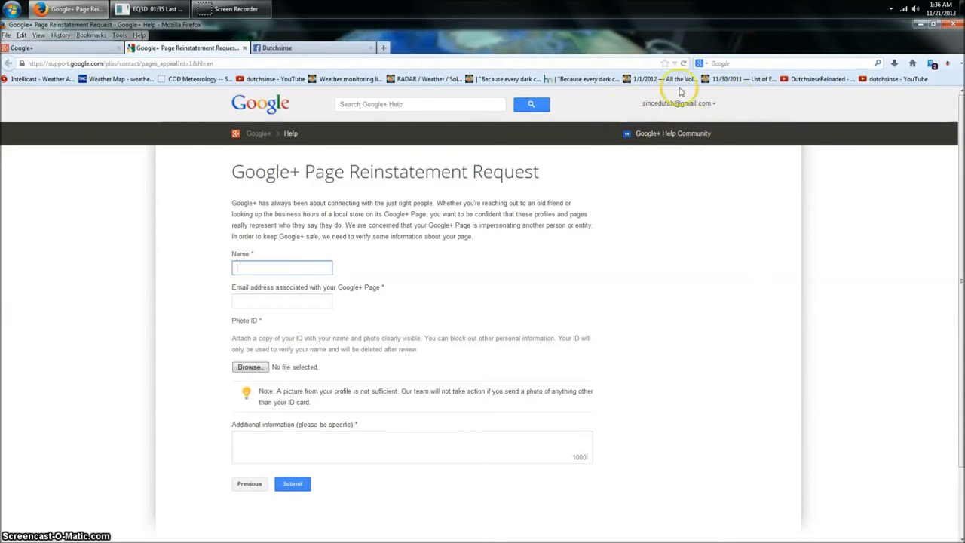
mouse_move(669, 119)
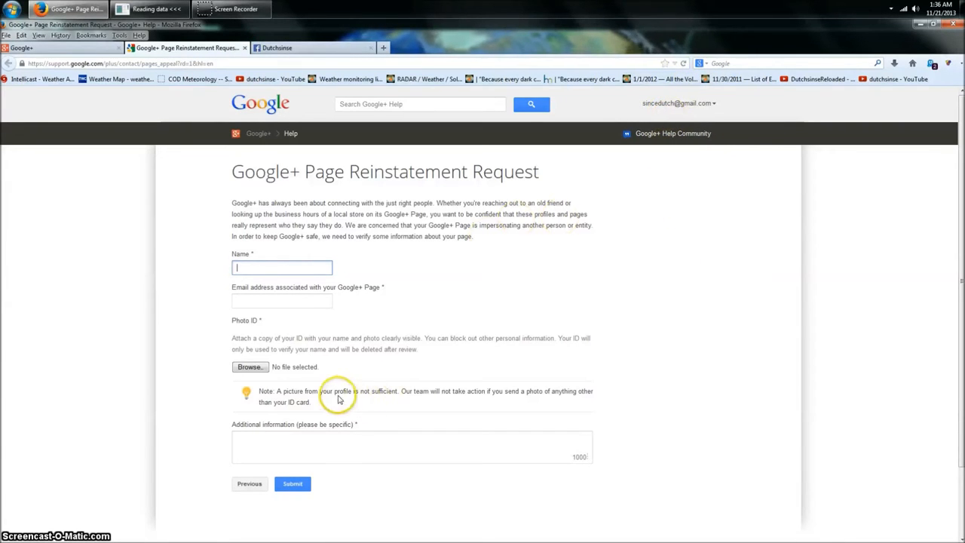
mouse_move(496, 243)
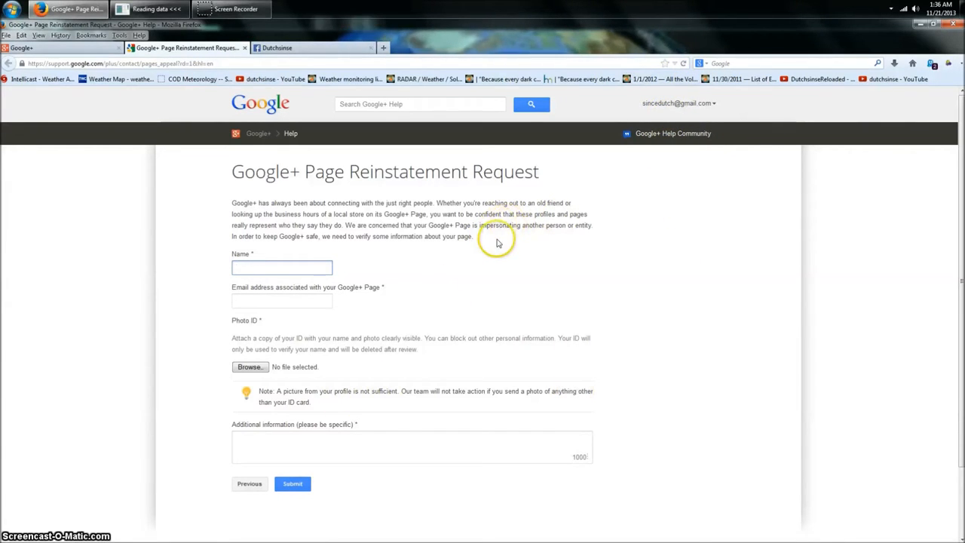
mouse_move(508, 226)
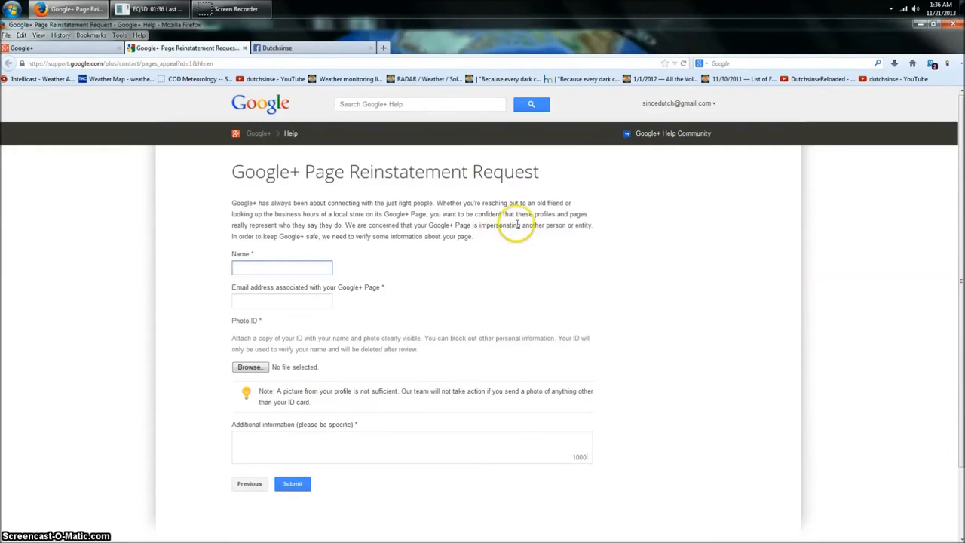
mouse_move(458, 266)
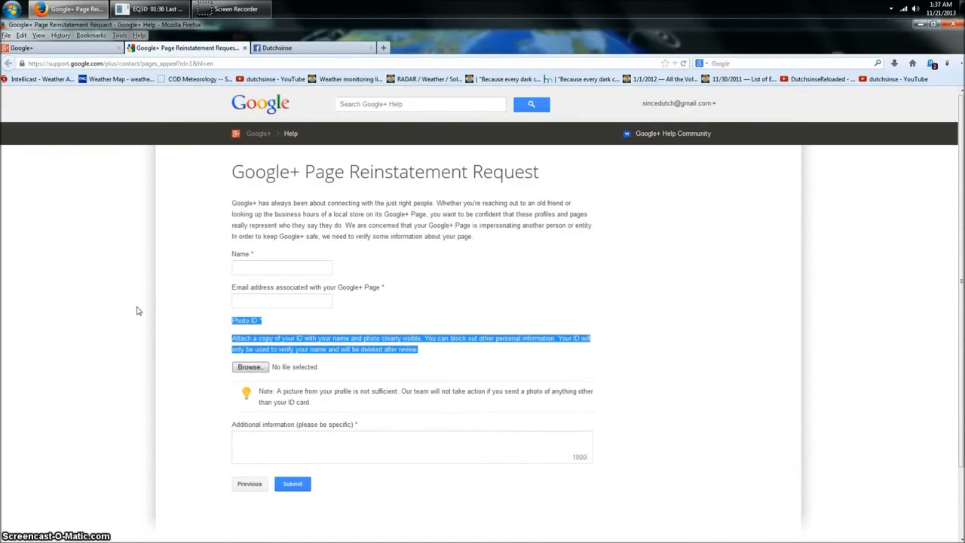
scroll(down, 3)
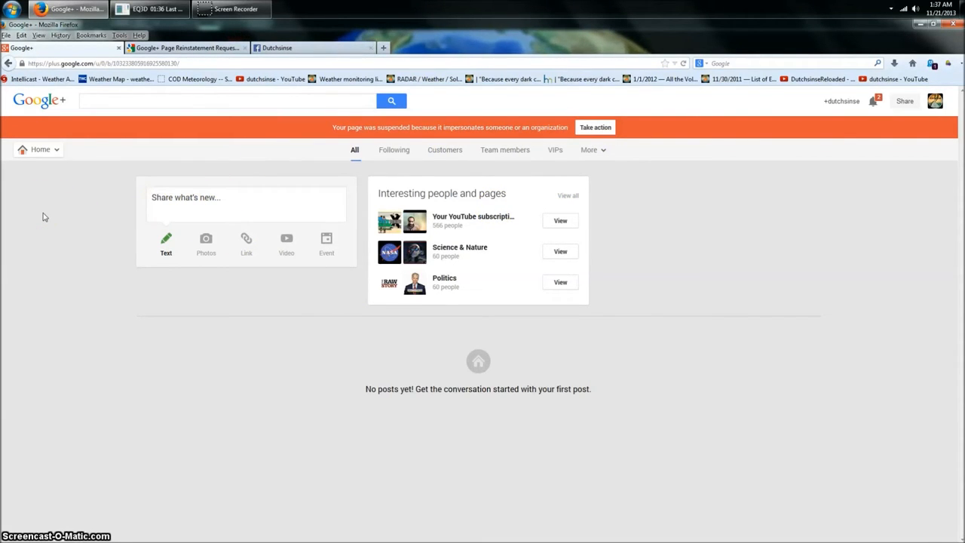
mouse_move(364, 111)
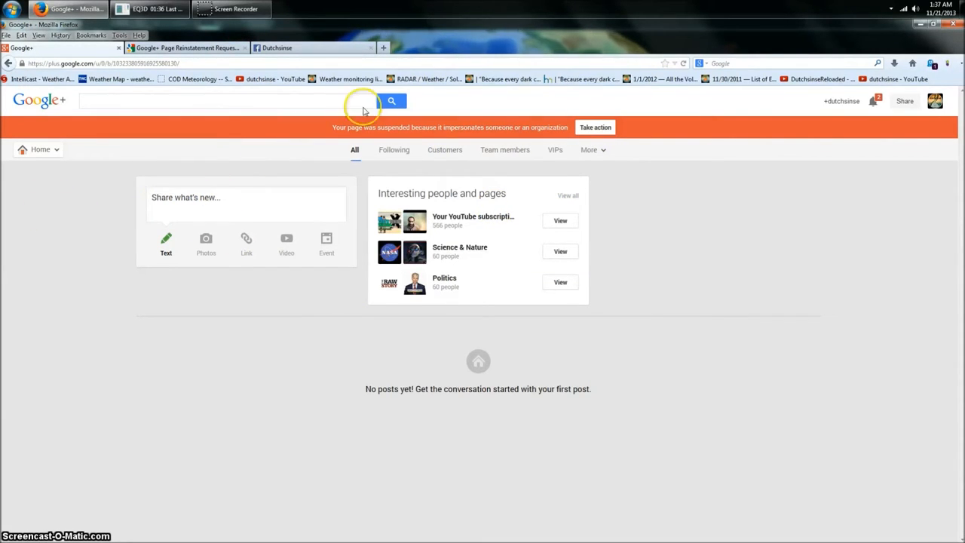
mouse_move(848, 106)
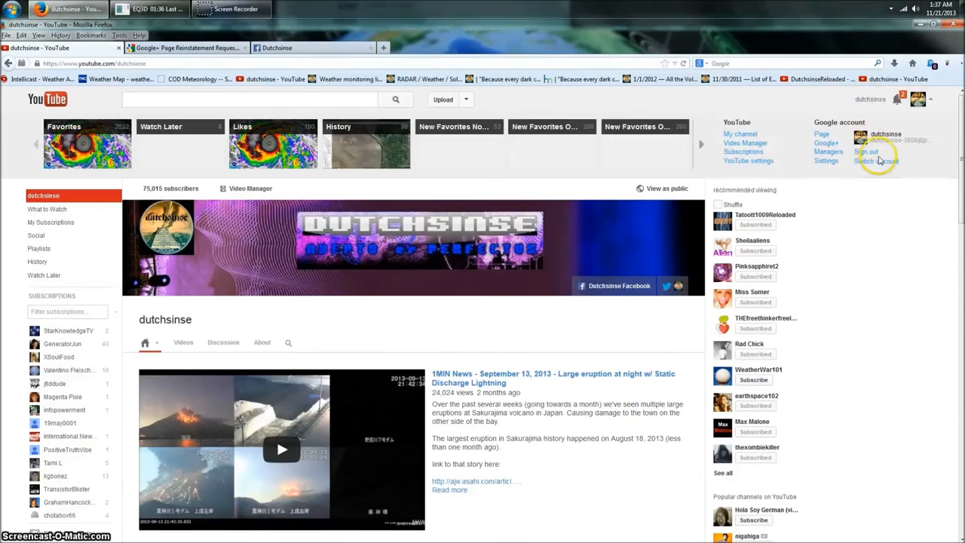
Switch the YouTube account to the 587-subscriber dutchsinse channel
click(877, 160)
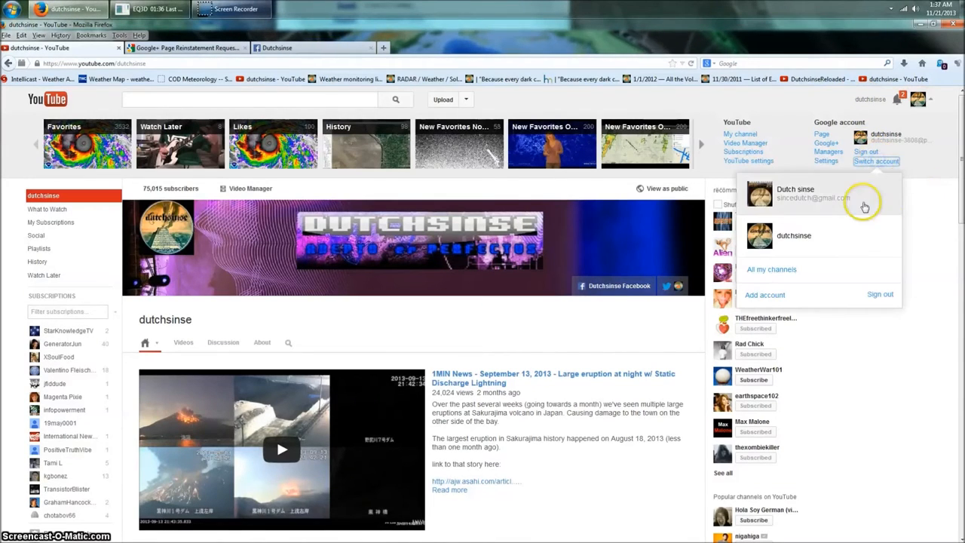
mouse_move(758, 194)
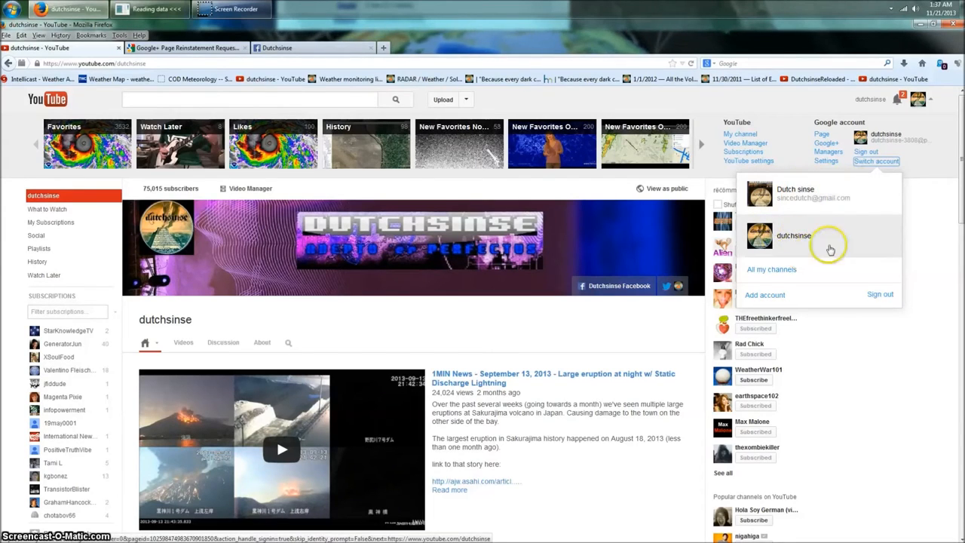
mouse_move(805, 219)
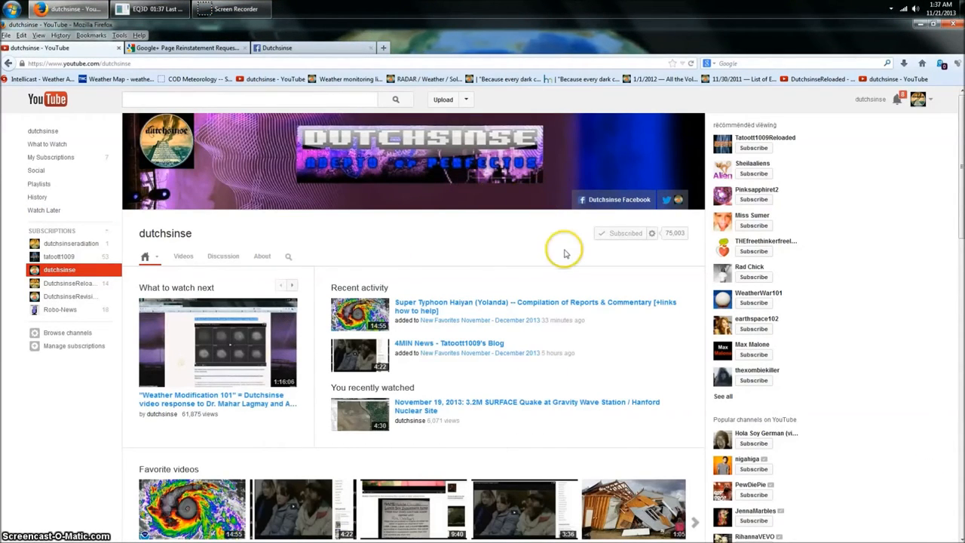
click(928, 97)
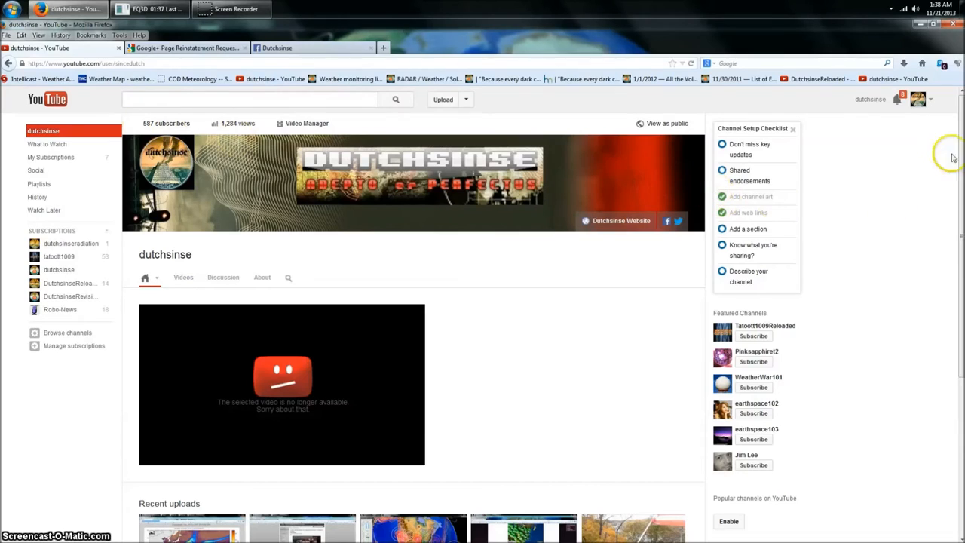
Switch to the 30-subscriber Dutch sinse channel and reopen the account switcher list
click(929, 99)
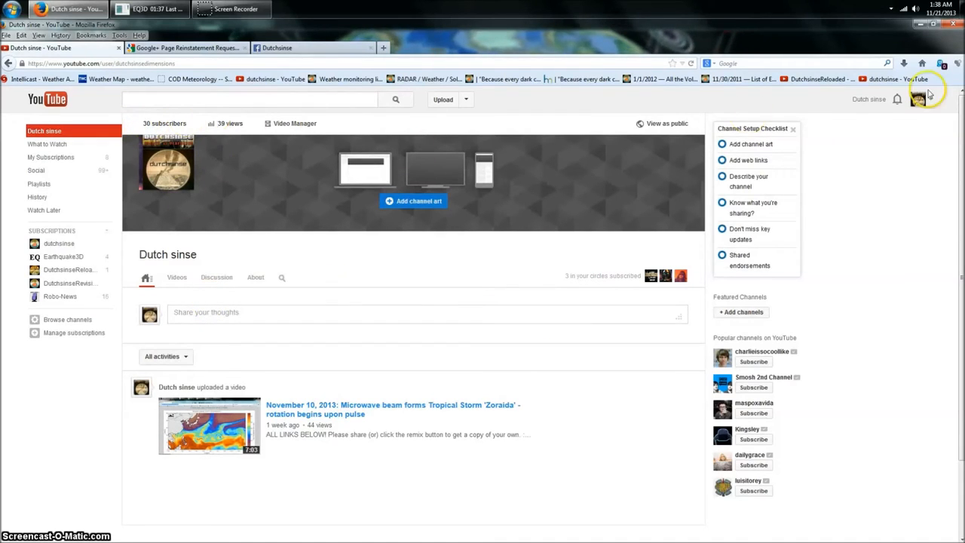
click(926, 93)
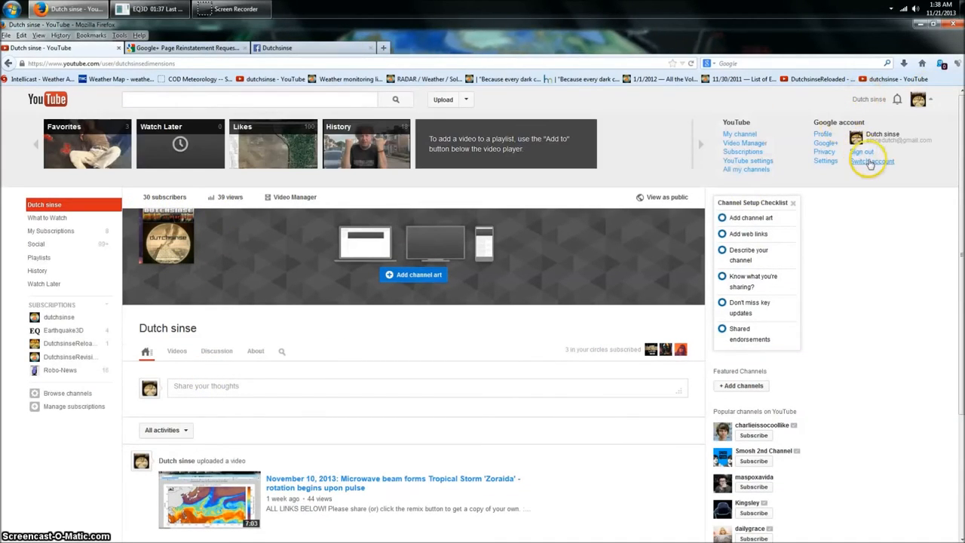
click(870, 161)
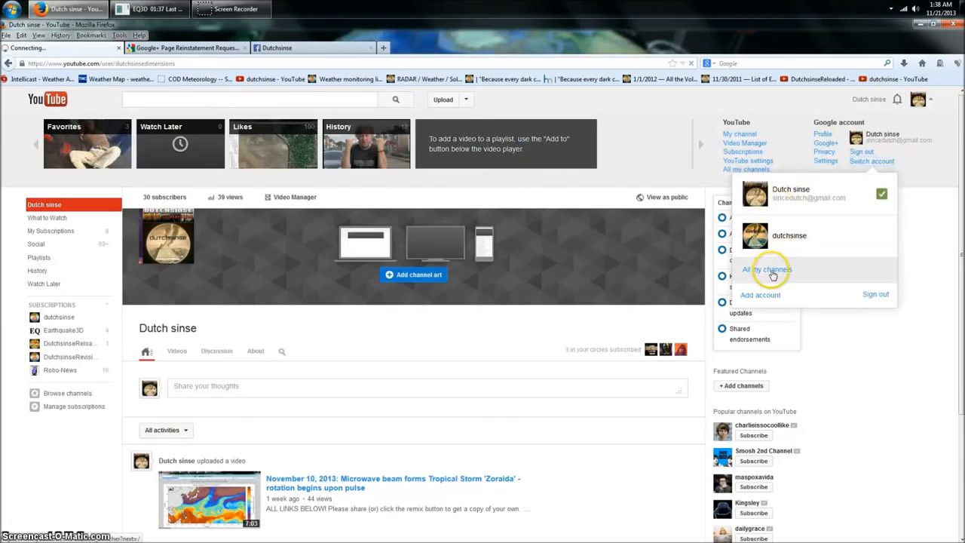
Choose the dutchsinse tile under All my channels to use YouTube as it
click(766, 269)
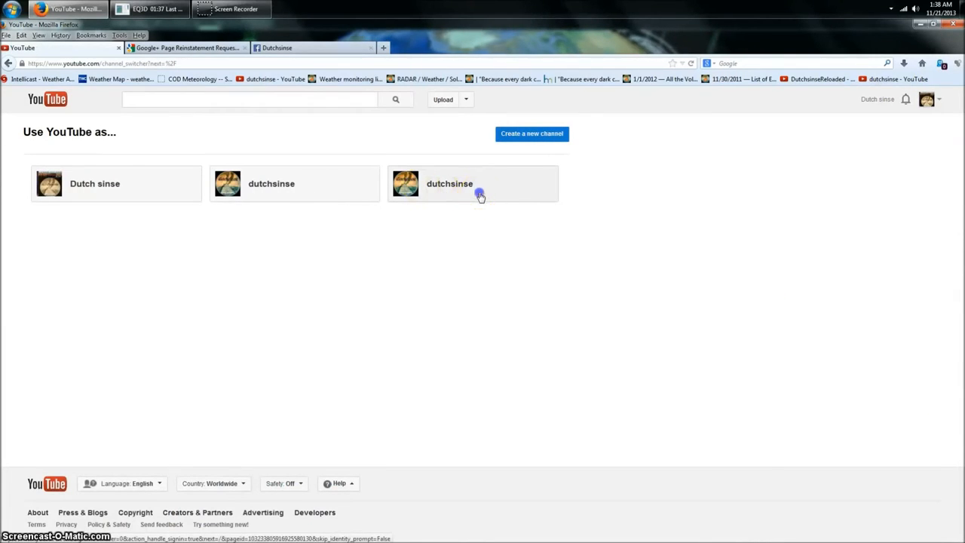
click(479, 194)
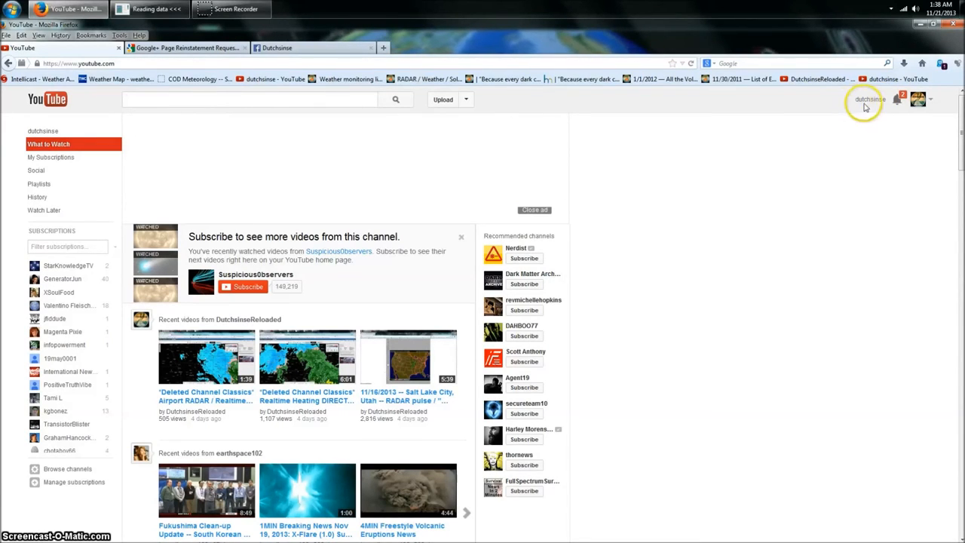
mouse_move(872, 104)
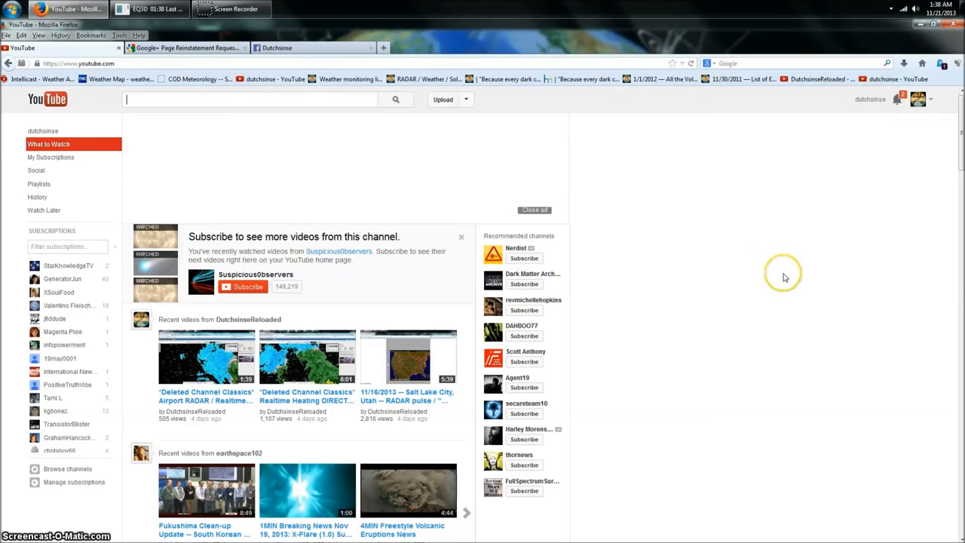
mouse_move(869, 164)
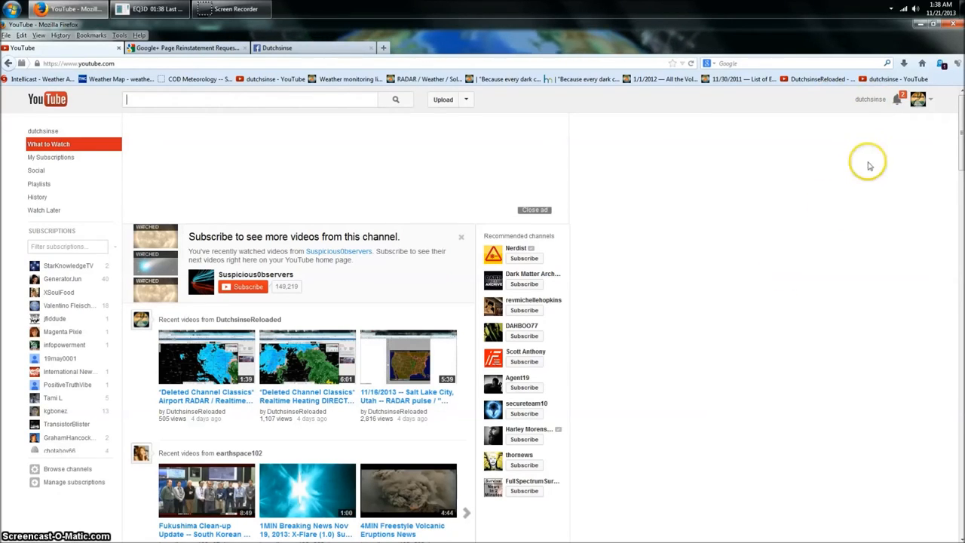
mouse_move(876, 99)
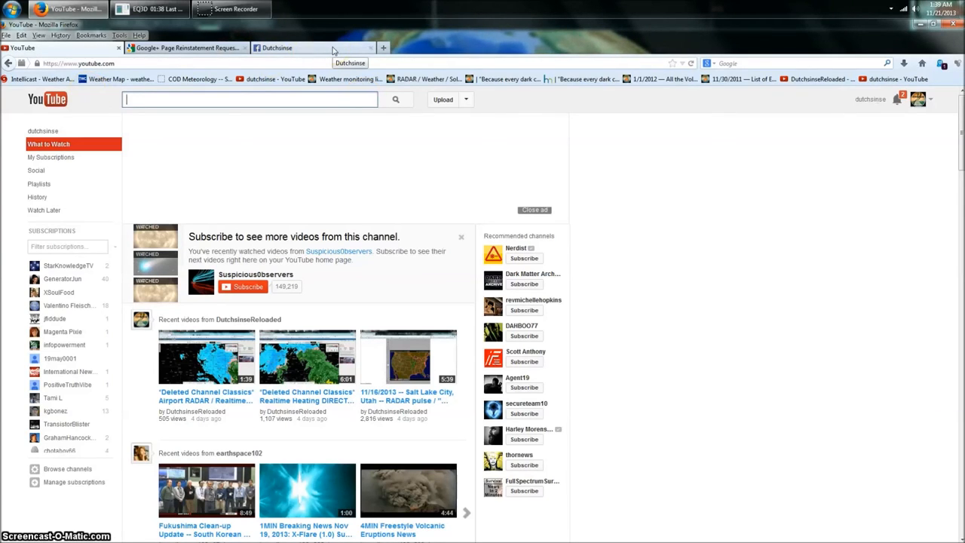
Expand and read the Dutchsinse Facebook post on the Google+ flagging flaw, then return to YouTube
click(284, 49)
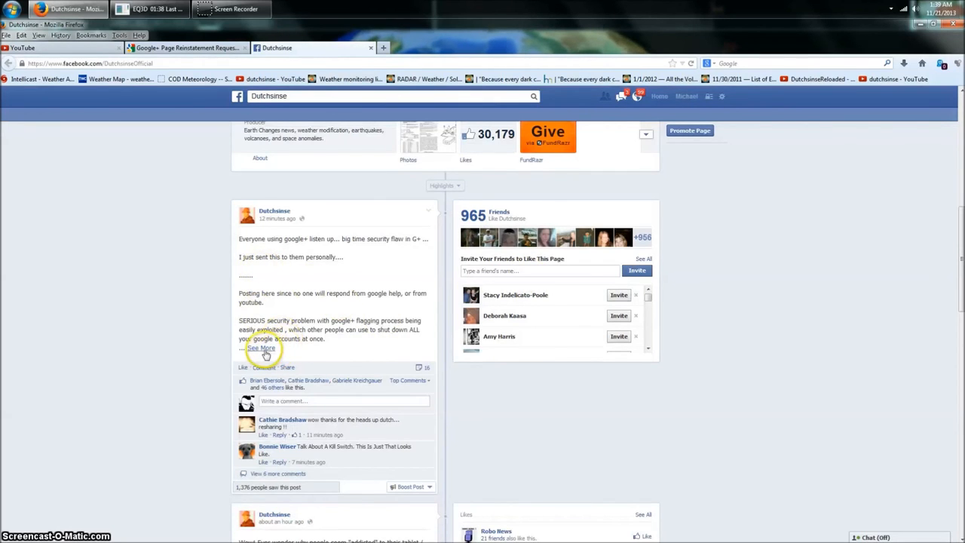
click(261, 348)
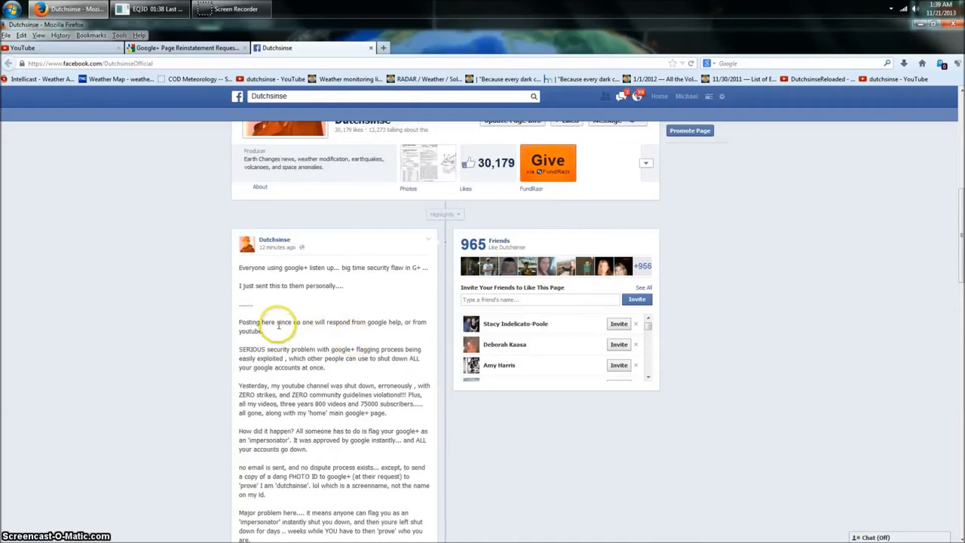
scroll(down, 3)
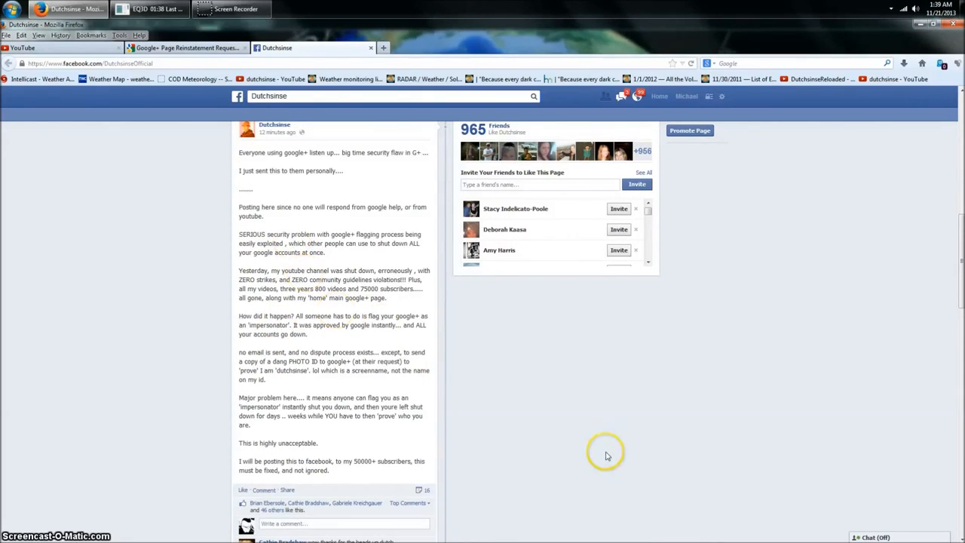
mouse_move(99, 287)
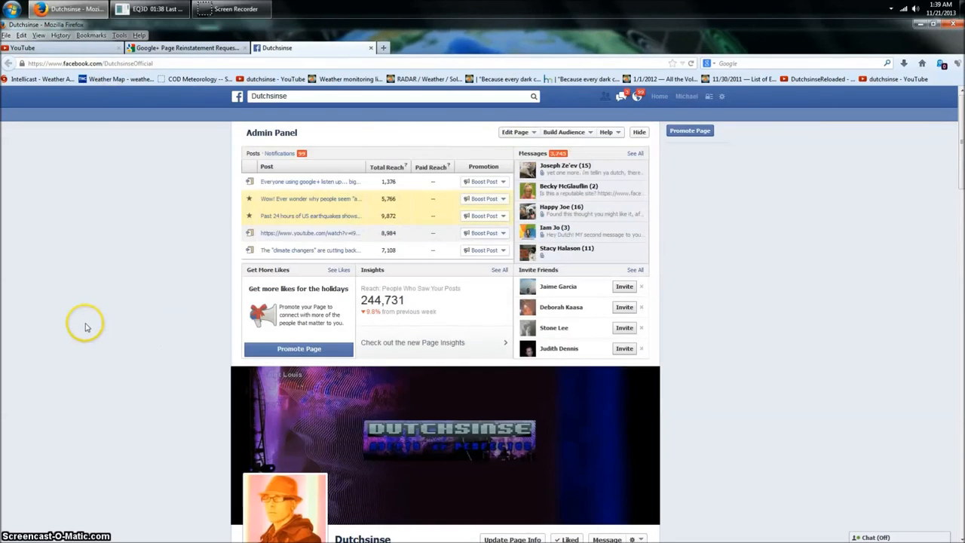
scroll(down, 3)
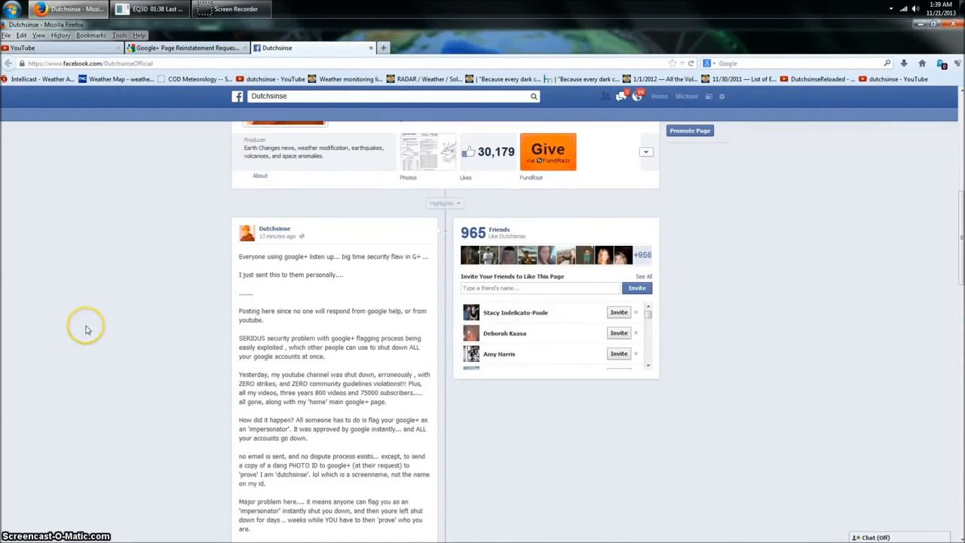
scroll(down, 3)
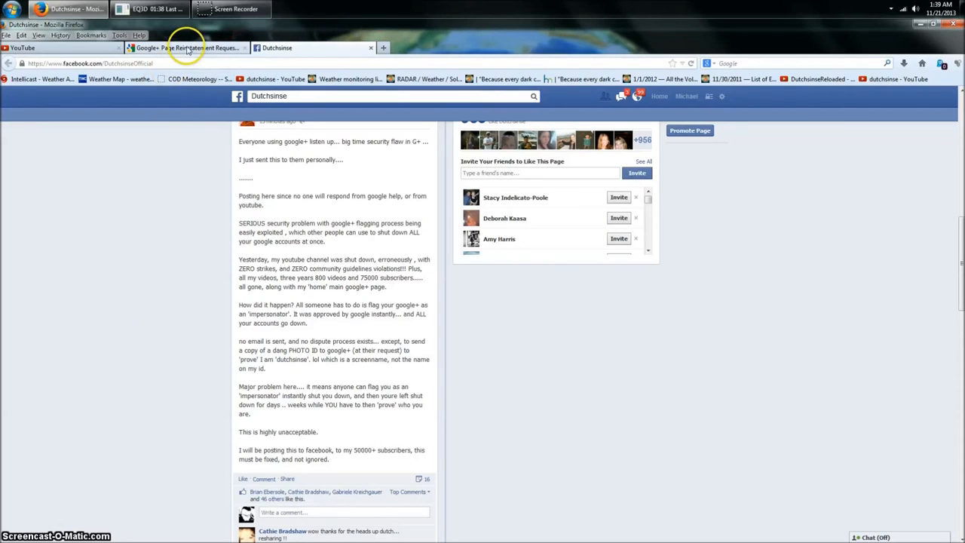
click(23, 48)
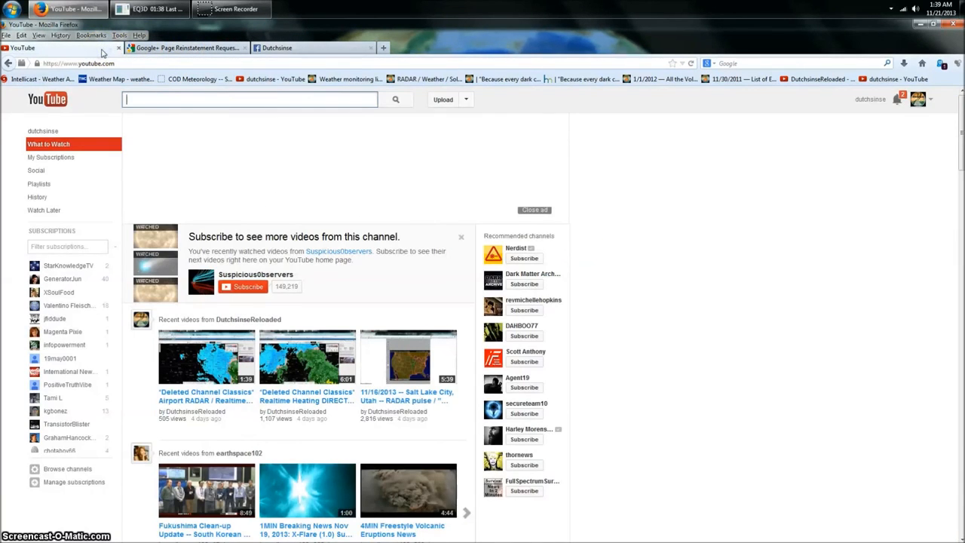